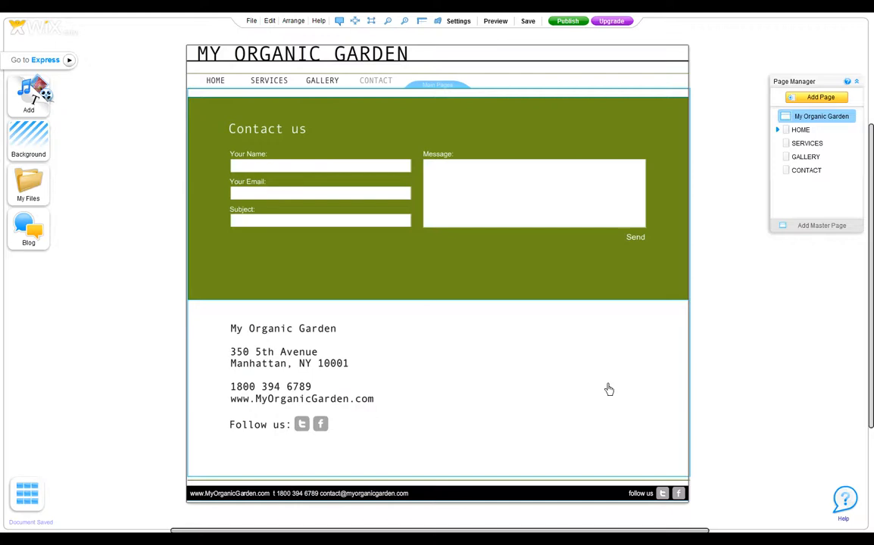
mouse_move(515, 432)
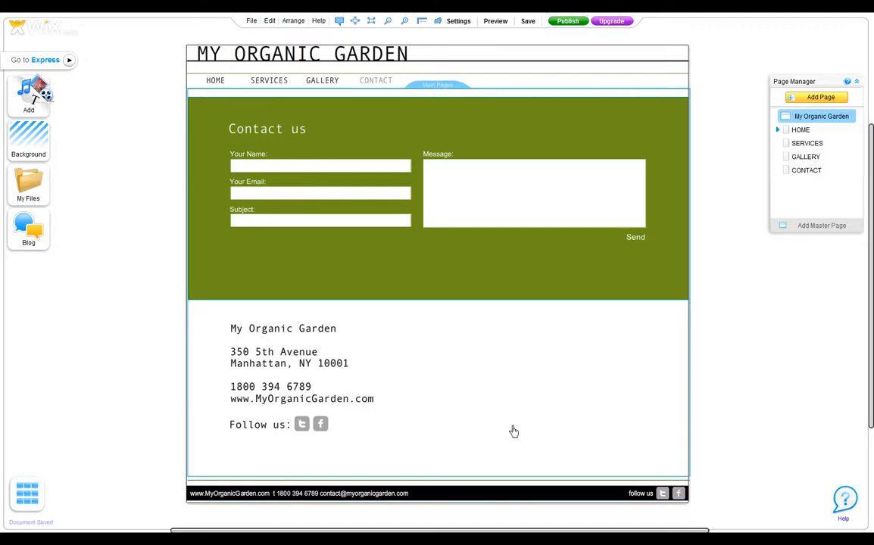
mouse_move(533, 433)
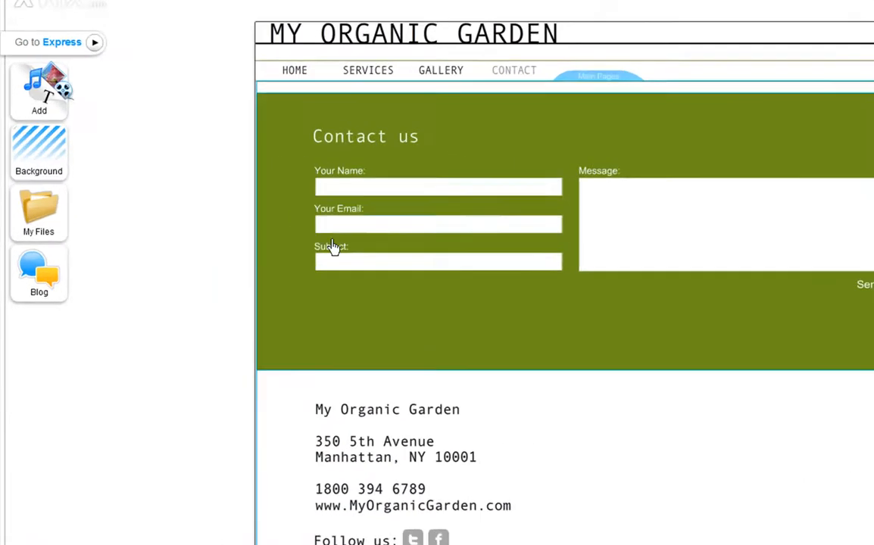
- Add a Google Maps widget from Add > Widgets onto the contact page
click(40, 91)
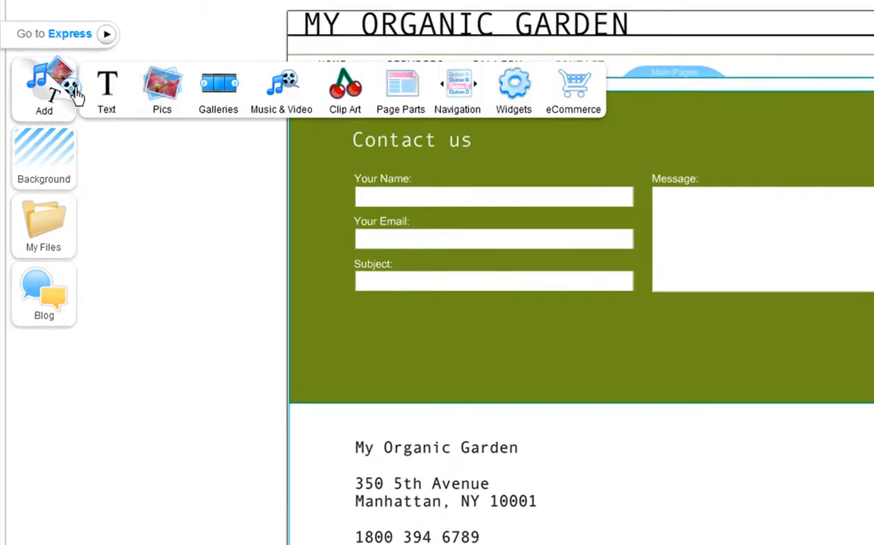
click(513, 86)
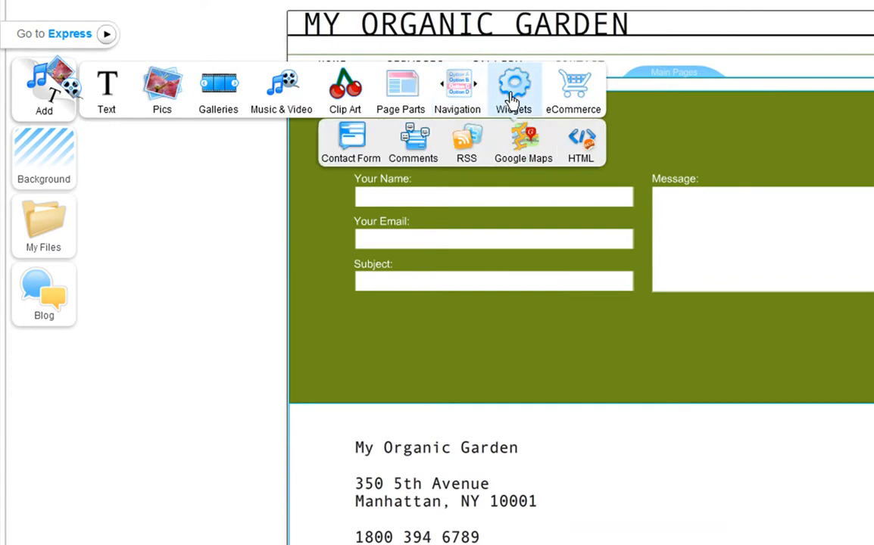
click(525, 142)
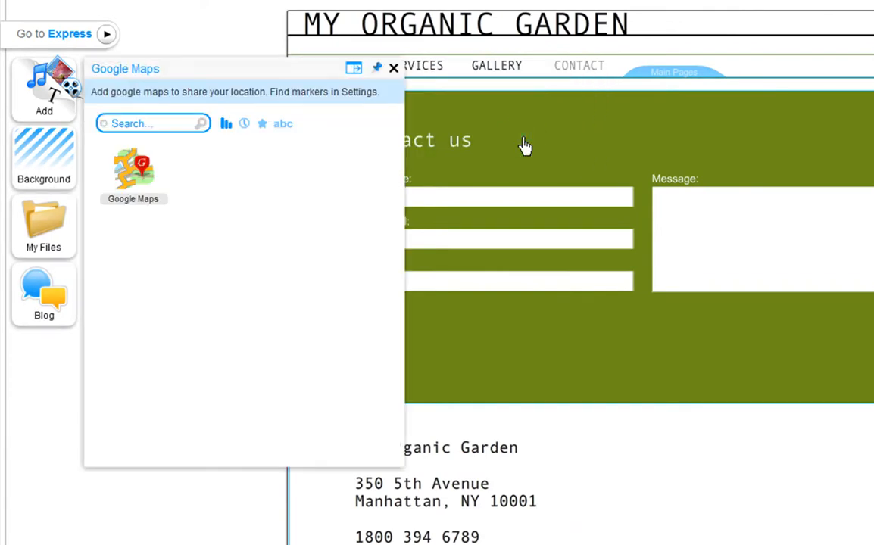
click(394, 67)
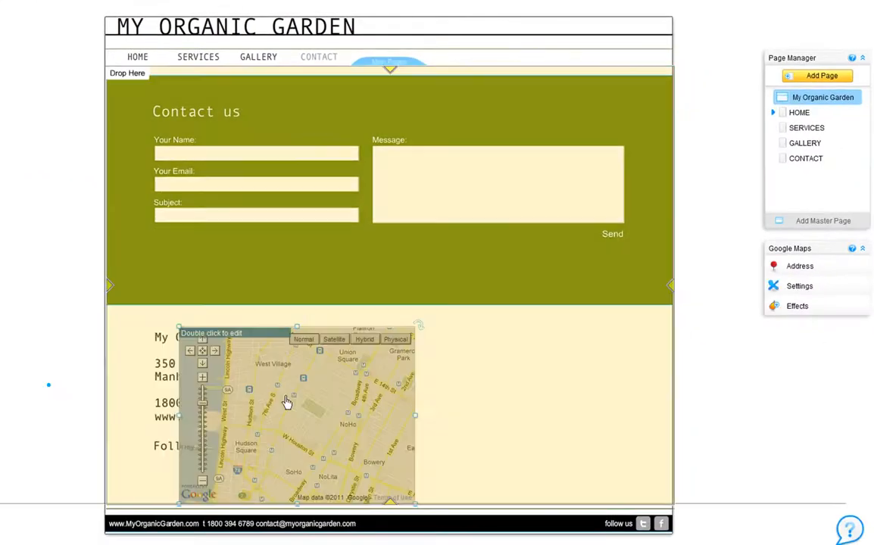
- Move the map beside the address block and zoom in on lower Manhattan
drag(295, 409, 549, 400)
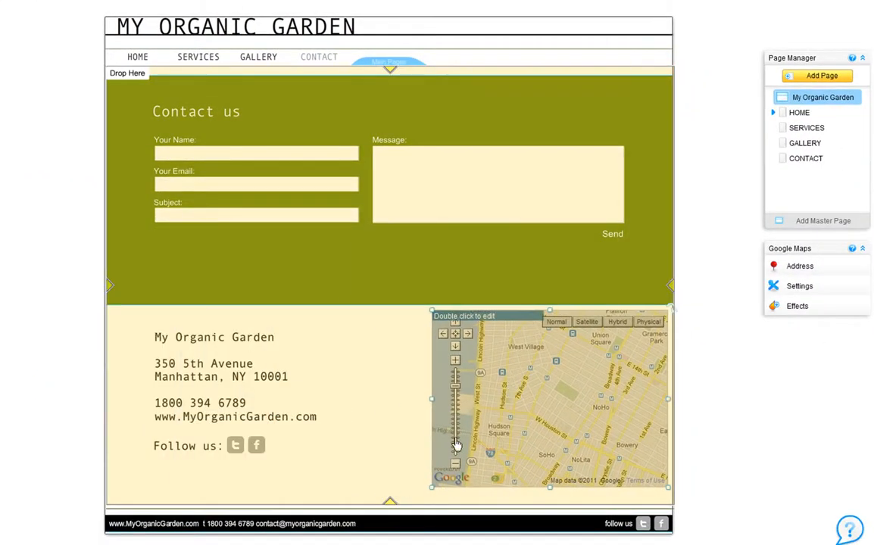
click(806, 158)
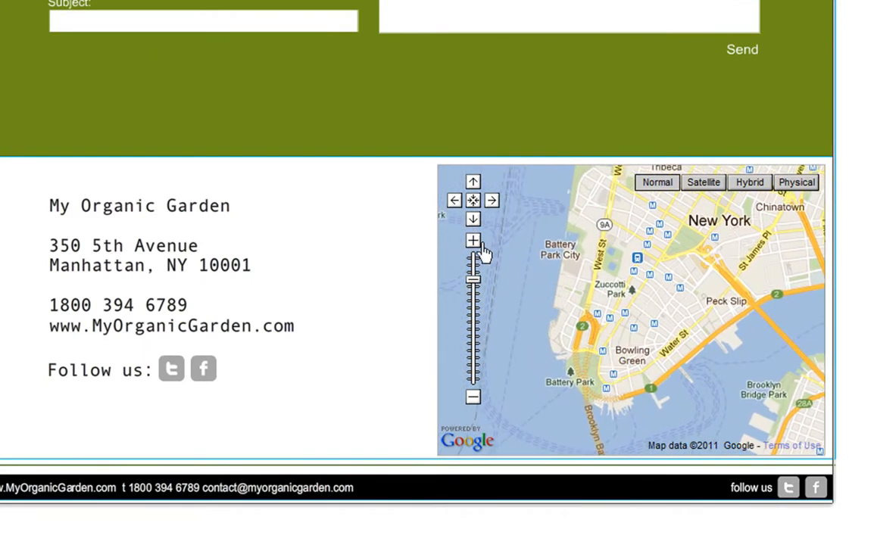
- Recentre and zoom the map to street level around Worth St and Foley Square, then select it
click(472, 200)
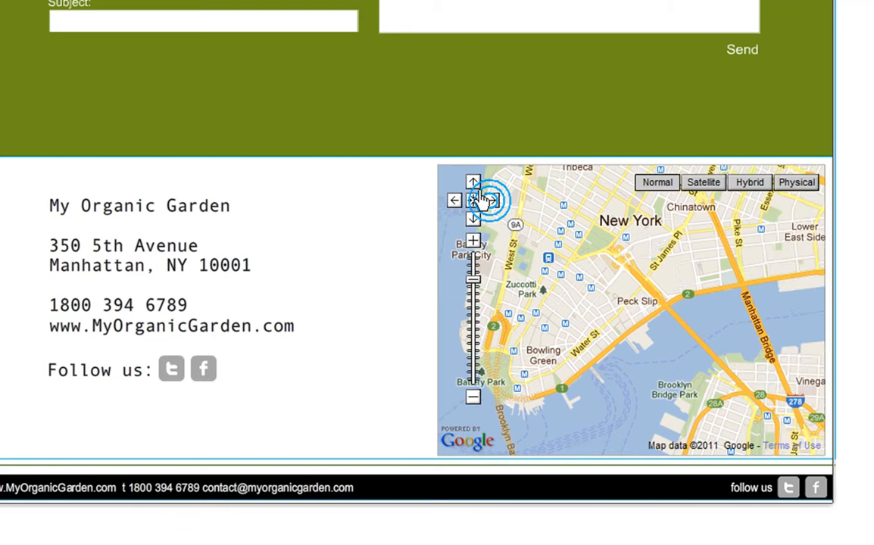
click(472, 242)
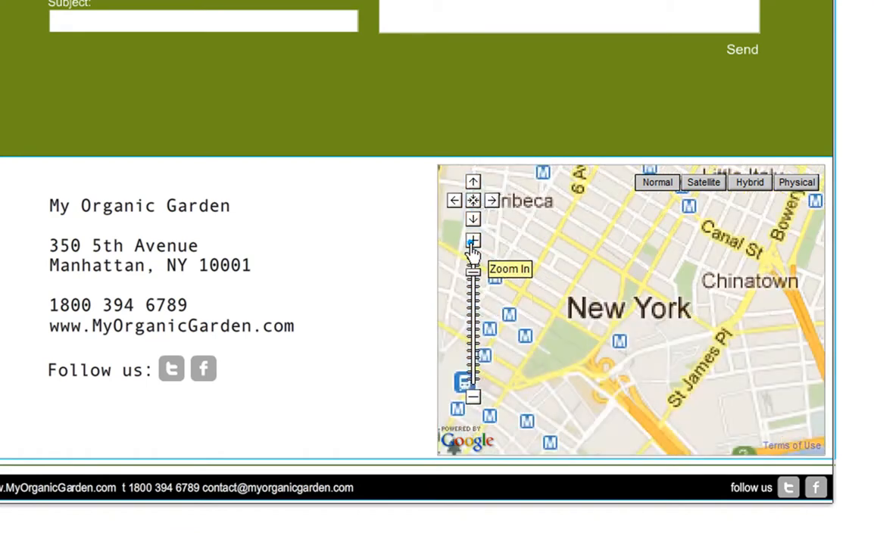
click(472, 241)
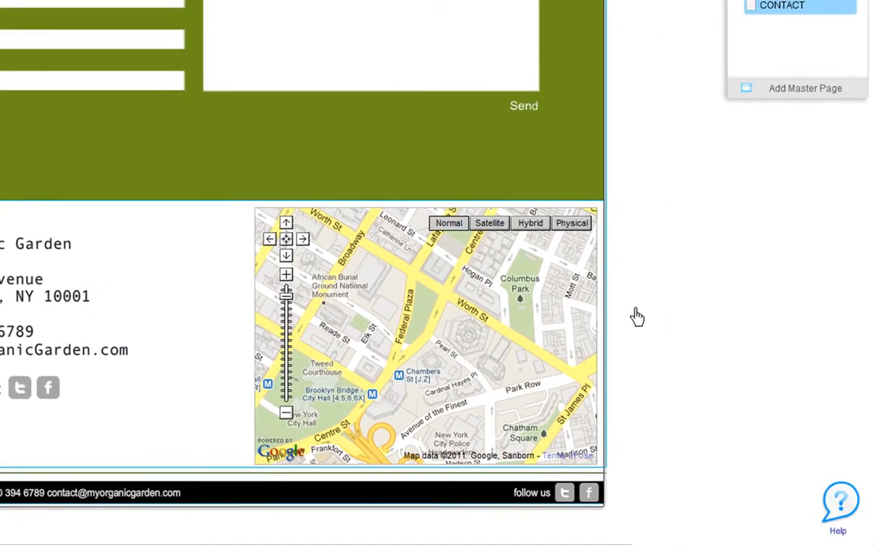
click(503, 333)
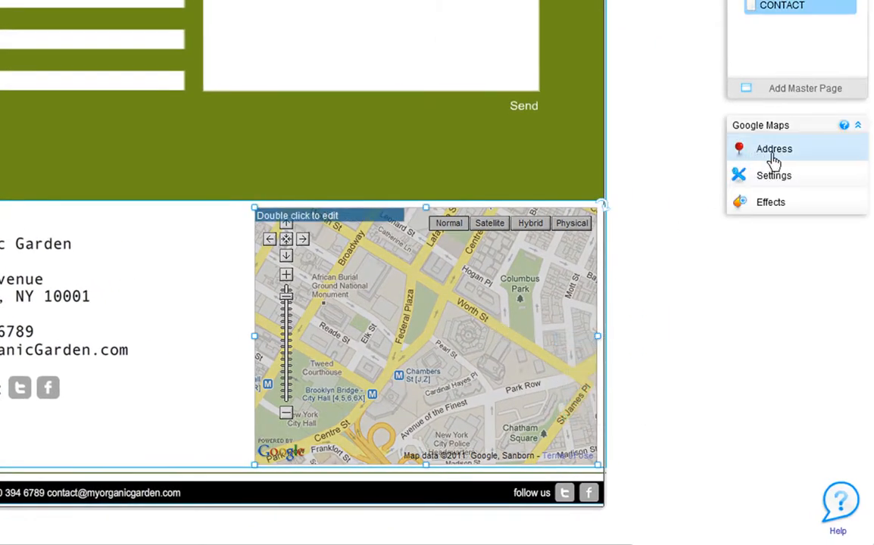
- Set the map address to 350 5th Avenue Suite 300 Manhattan, NY 10001 and drop a marker there
click(774, 149)
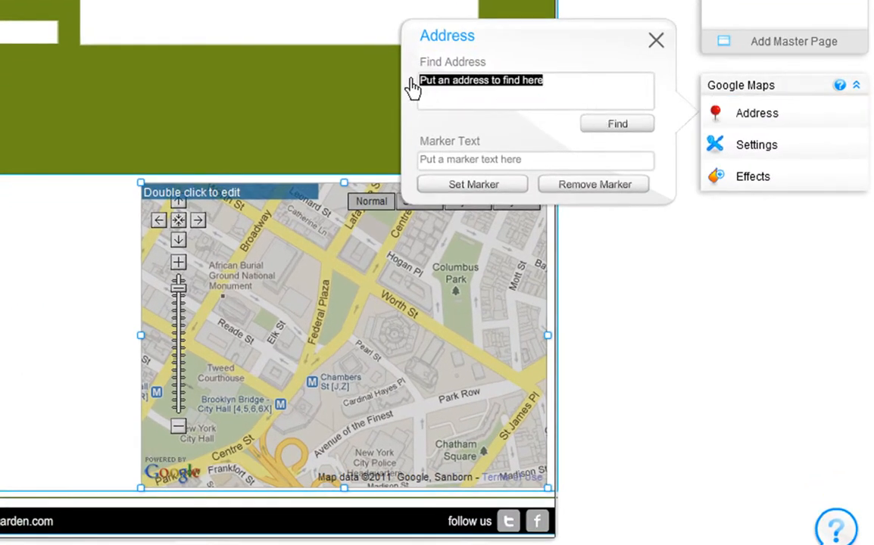
text(350 5th Avenue Suite 300 Manhattan, NY 10001)
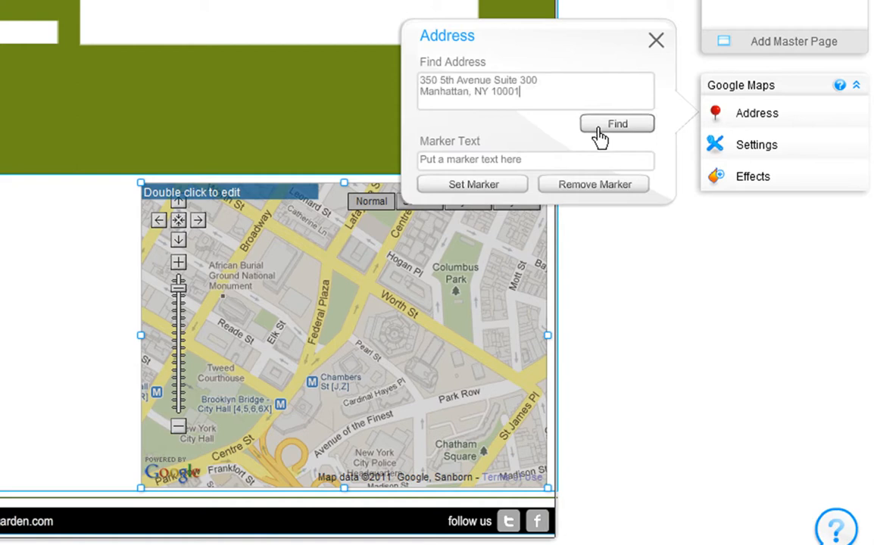
click(617, 124)
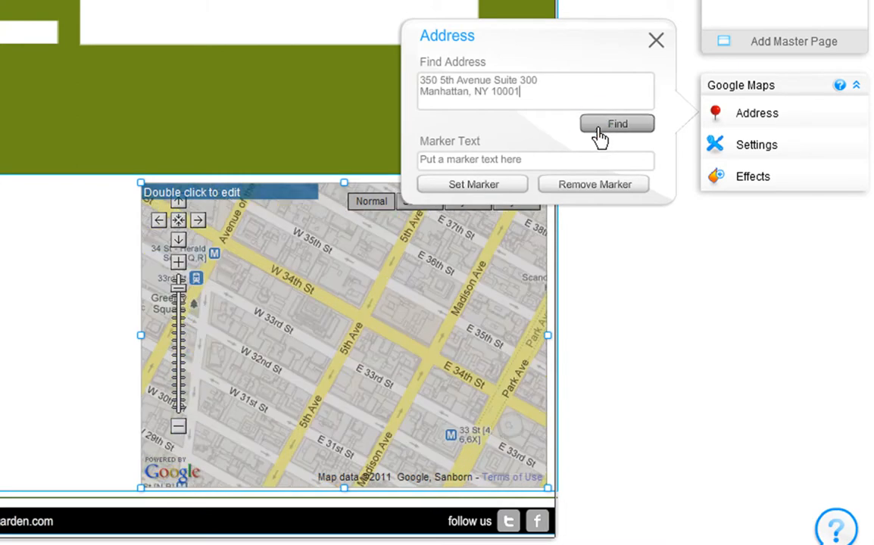
click(617, 124)
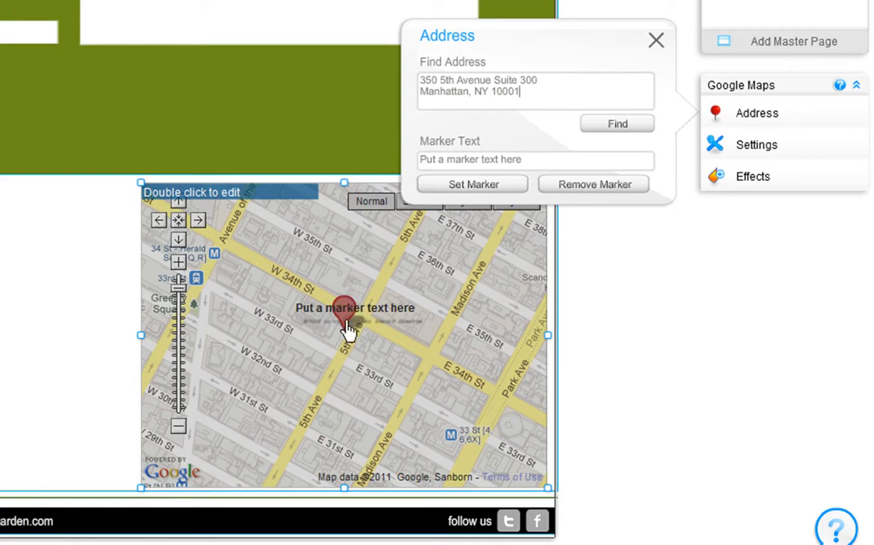
mouse_move(421, 170)
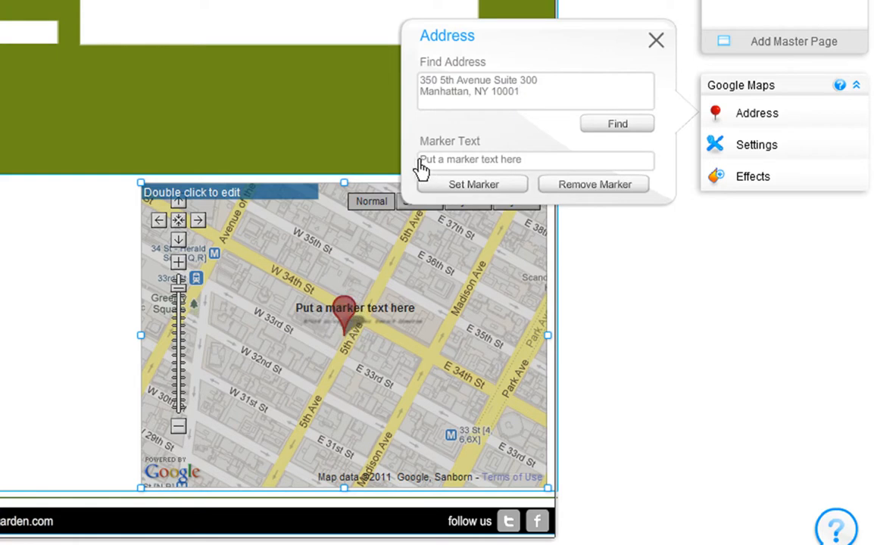
- Label the marker 'My Organic Garden'
text(M)
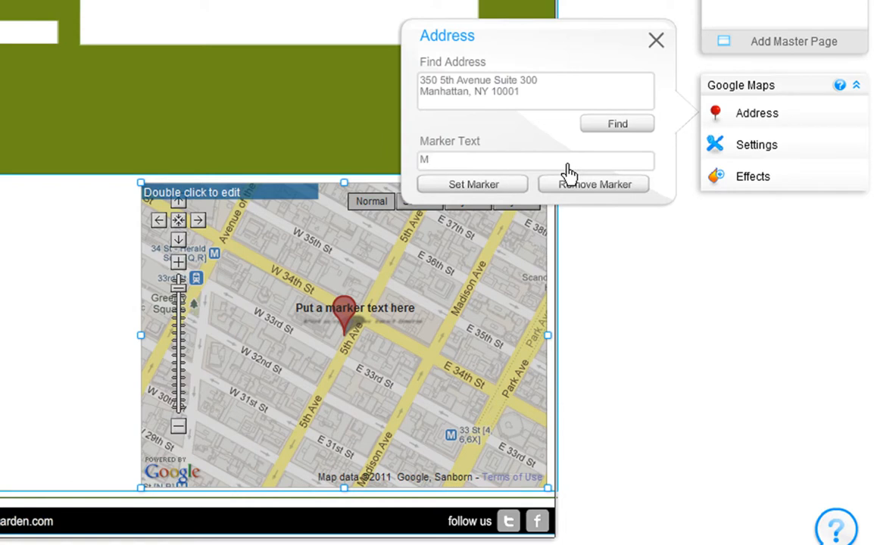
text(y Organic)
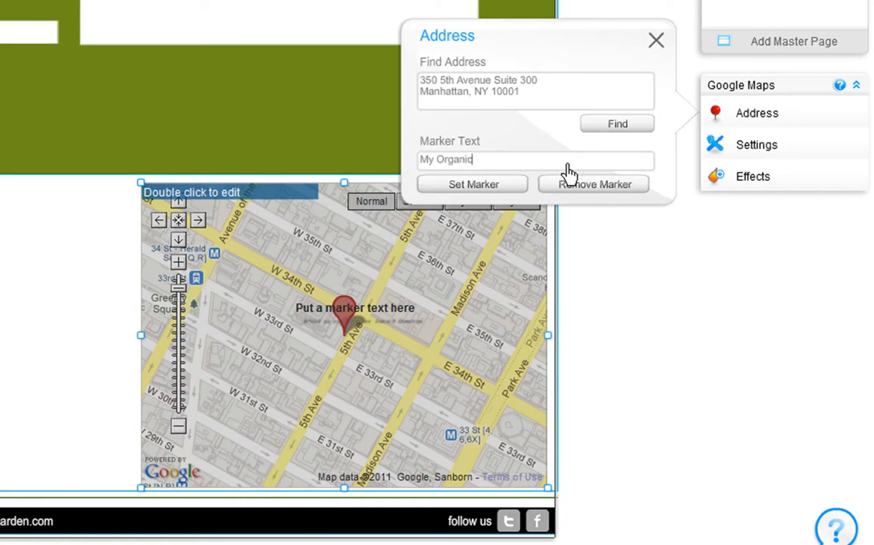
text(Garden)
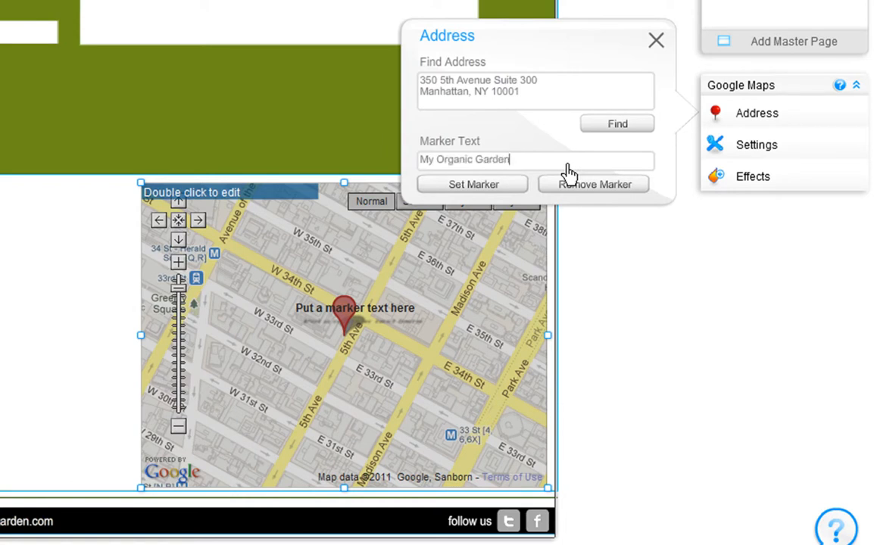
click(473, 185)
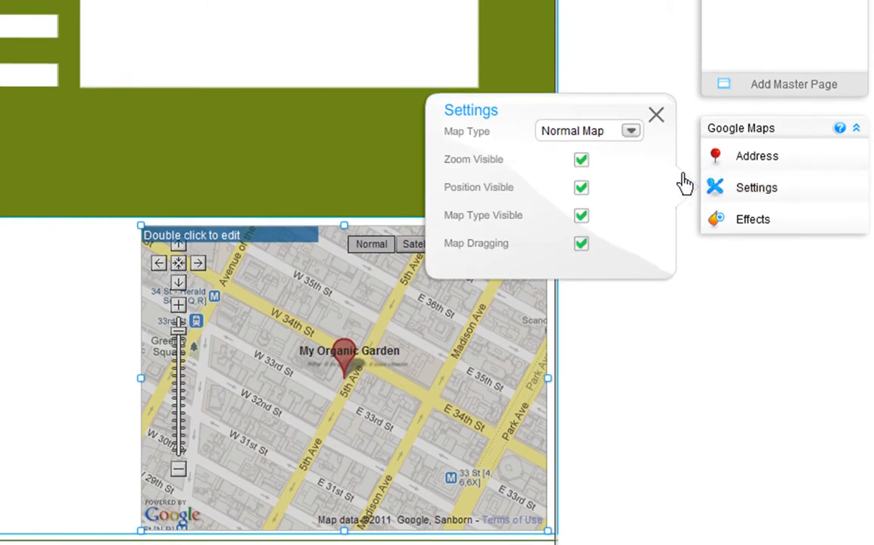
- Keep the normal map type and close the map settings
click(630, 130)
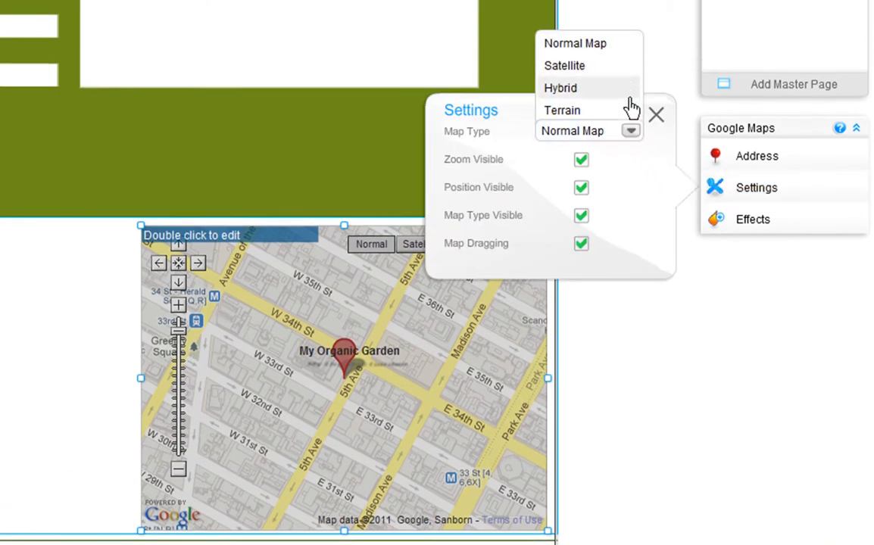
click(630, 131)
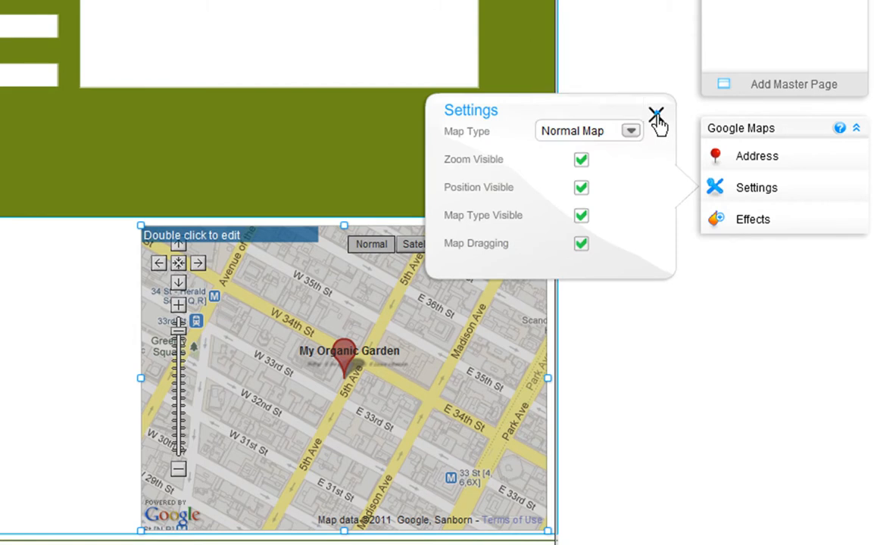
click(656, 112)
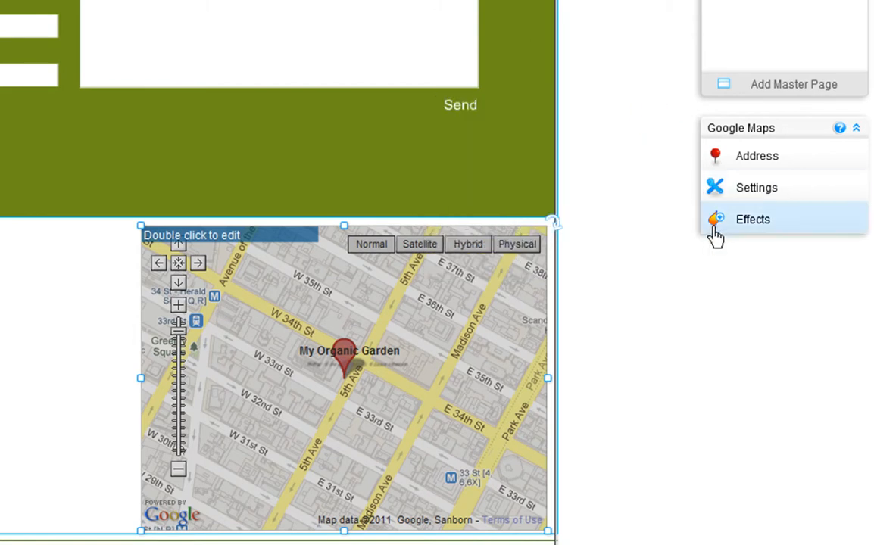